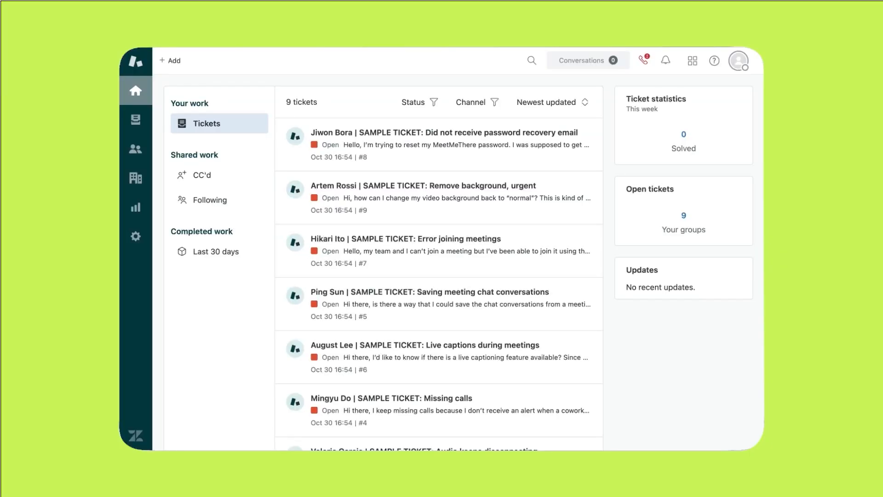
mouse_move(696, 115)
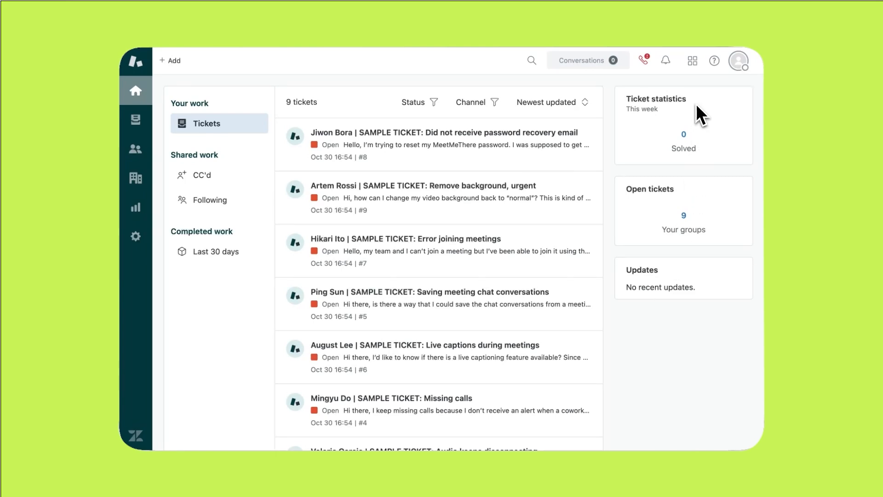
- Open the Zendesk products menu from the top-bar grid icon
click(692, 60)
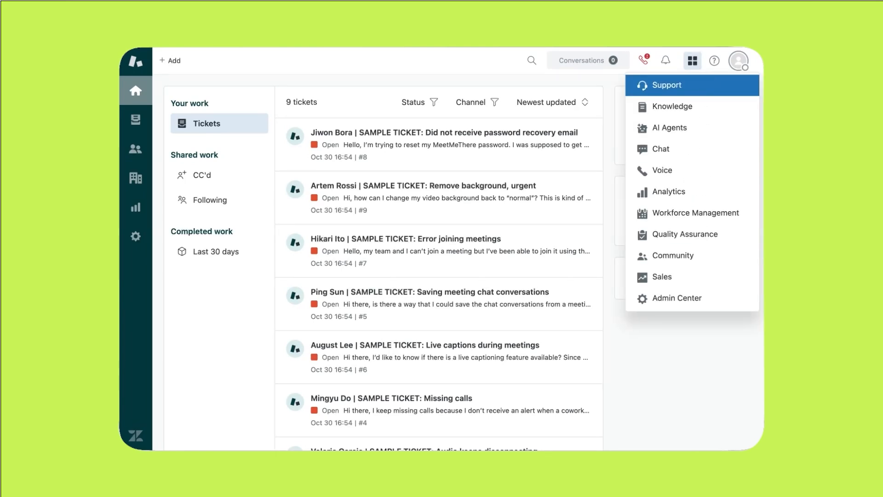
mouse_move(677, 304)
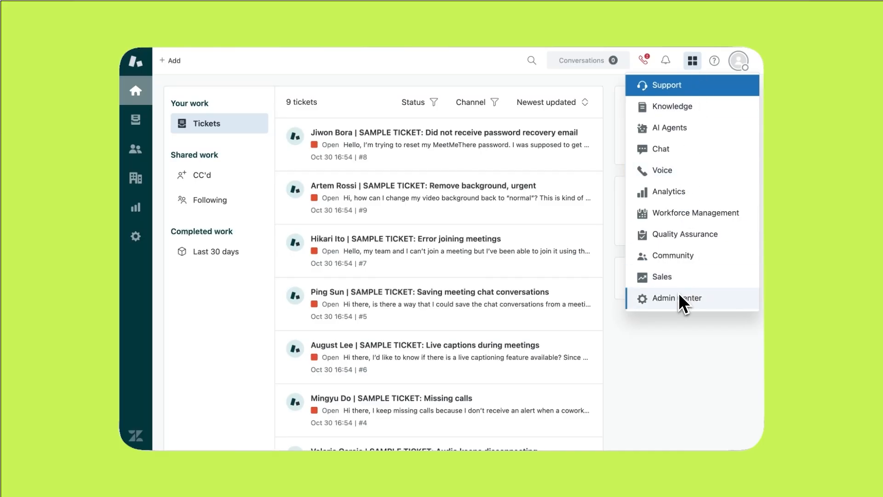
- Go to Admin Center and open the Business rules Automations list
click(677, 298)
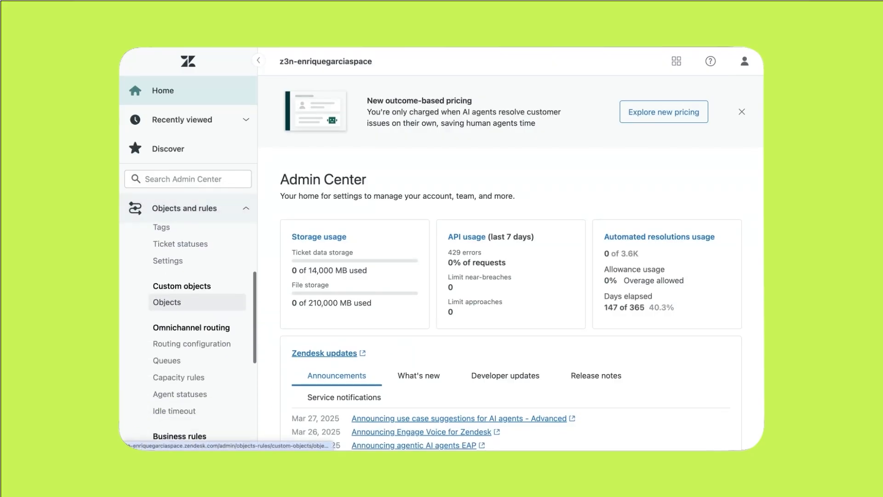
click(175, 330)
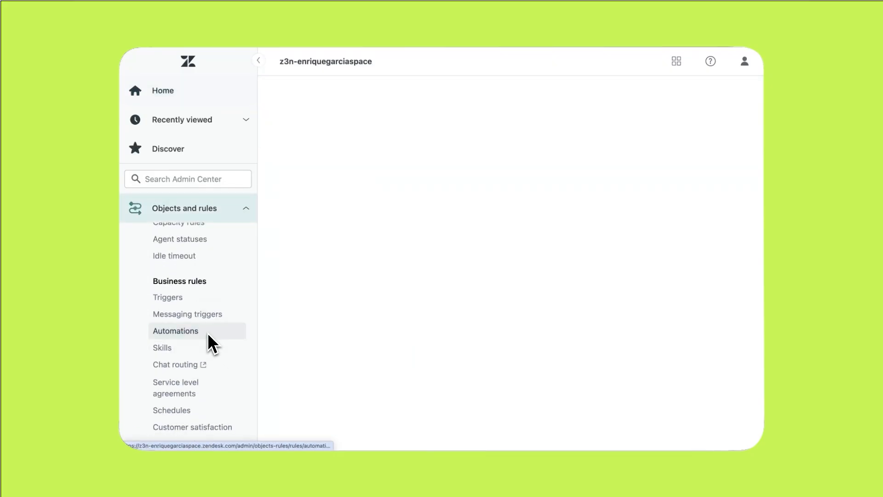
click(175, 331)
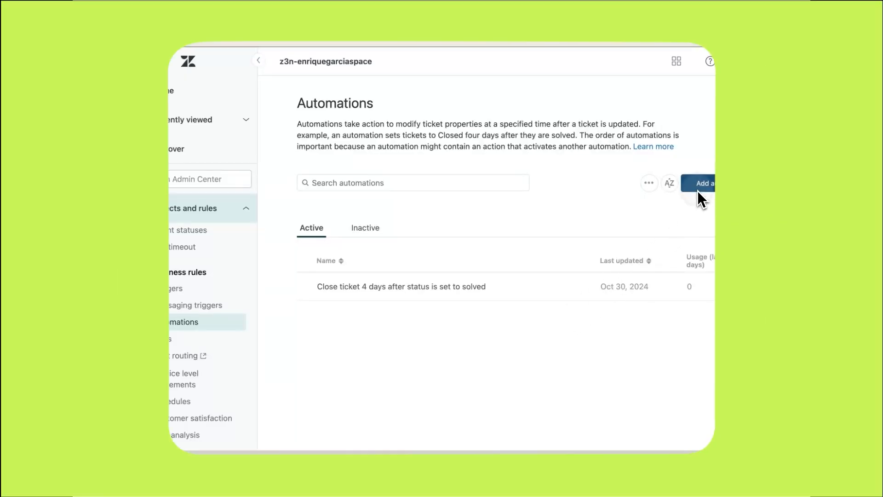
- Start a new automation with Add automation
click(703, 183)
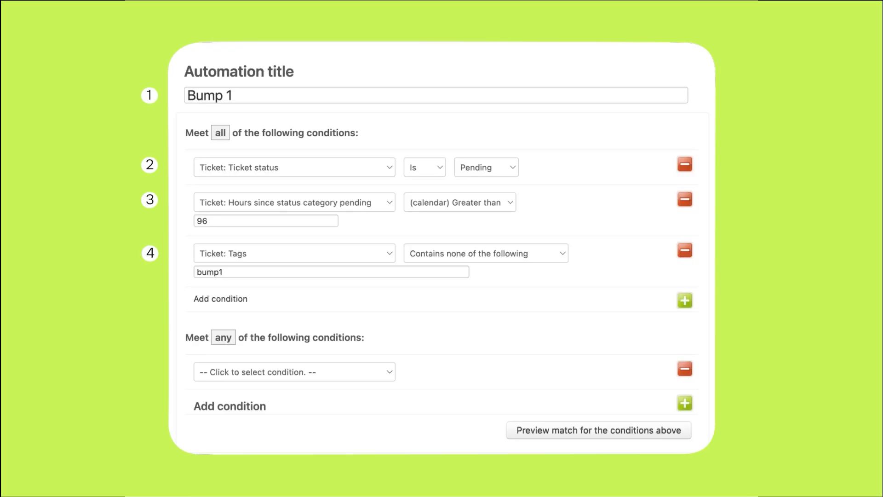
scroll(down, 3)
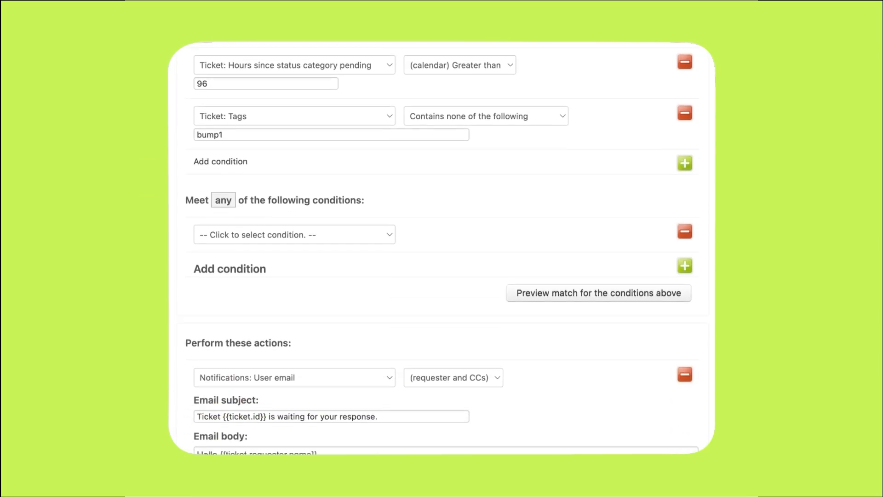
scroll(down, 3)
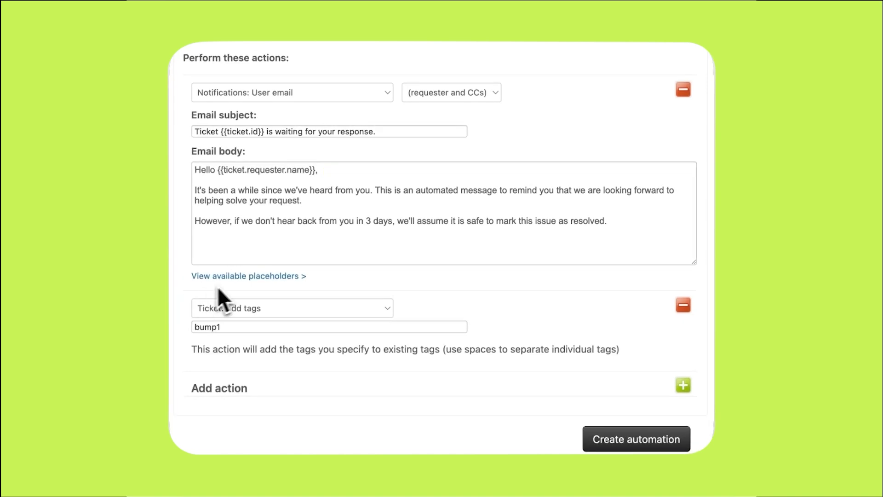
- Expand the available email placeholders beneath the reminder body and scroll through them
click(247, 276)
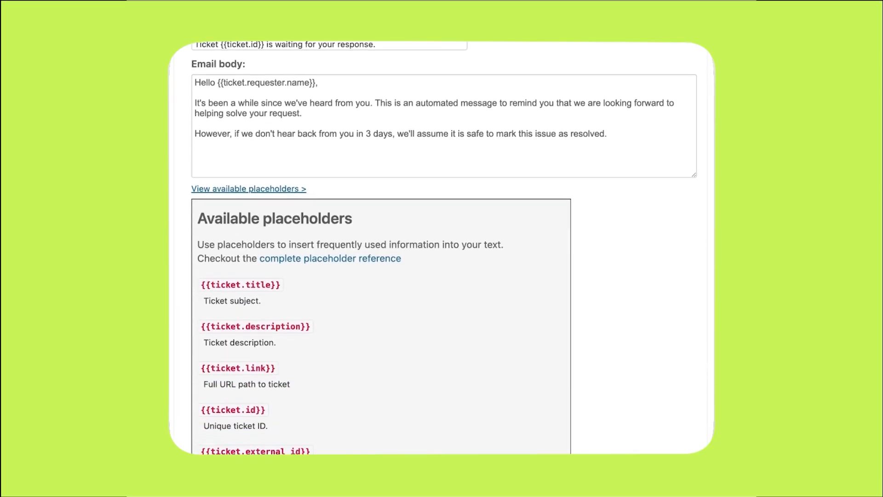
scroll(down, 3)
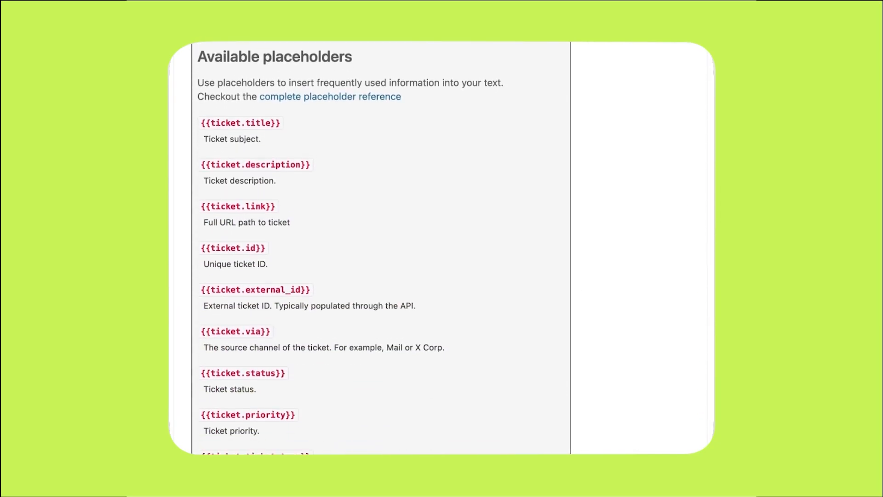
scroll(down, 3)
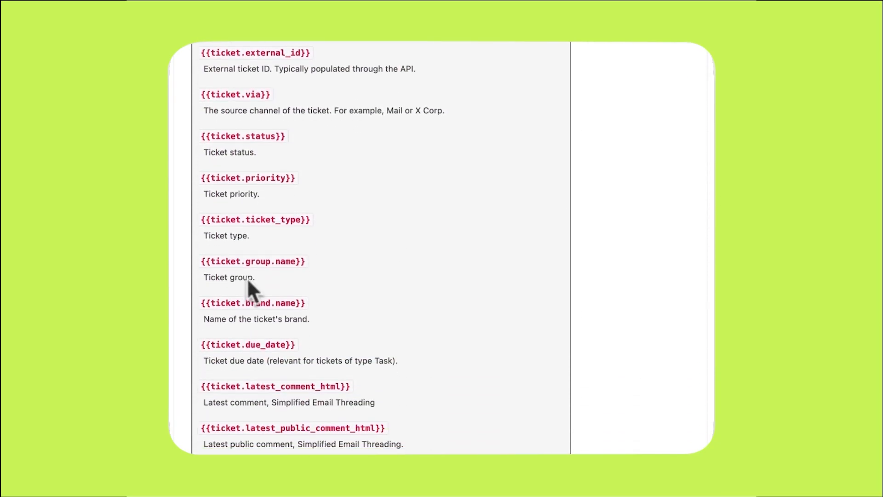
scroll(down, 3)
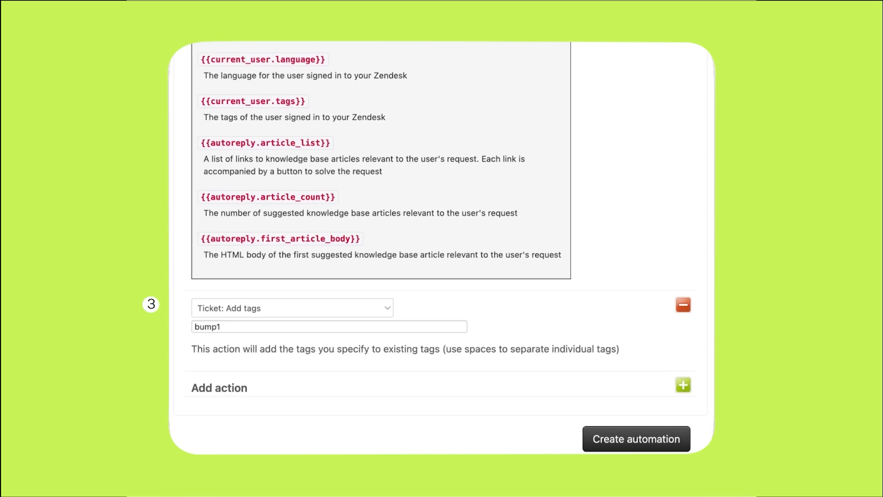
mouse_move(250, 289)
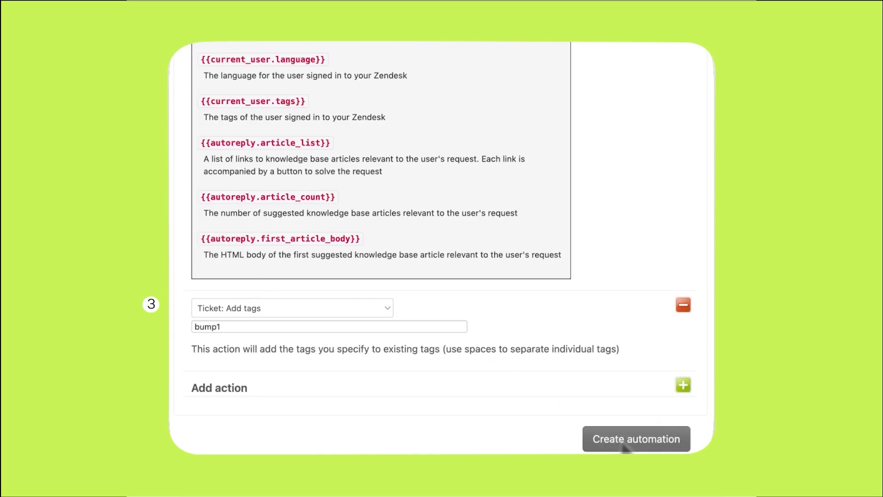
- Create the Bump 1 automation that tags matching tickets bump1
click(636, 439)
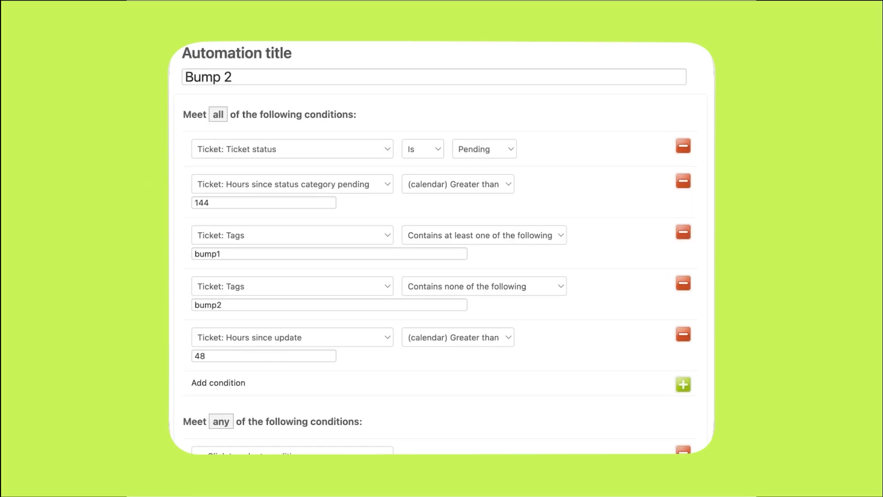
- Create the Bump 2 automation that emails a reminder and tags tickets bump2
scroll(down, 3)
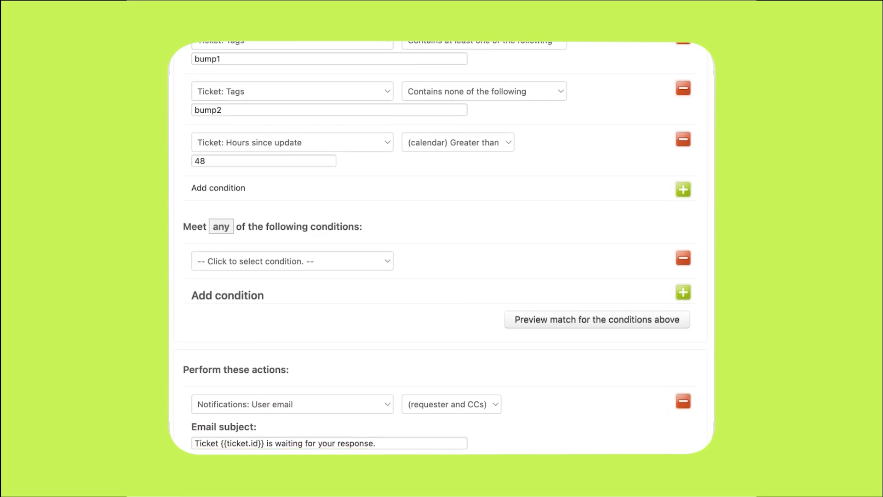
scroll(down, 3)
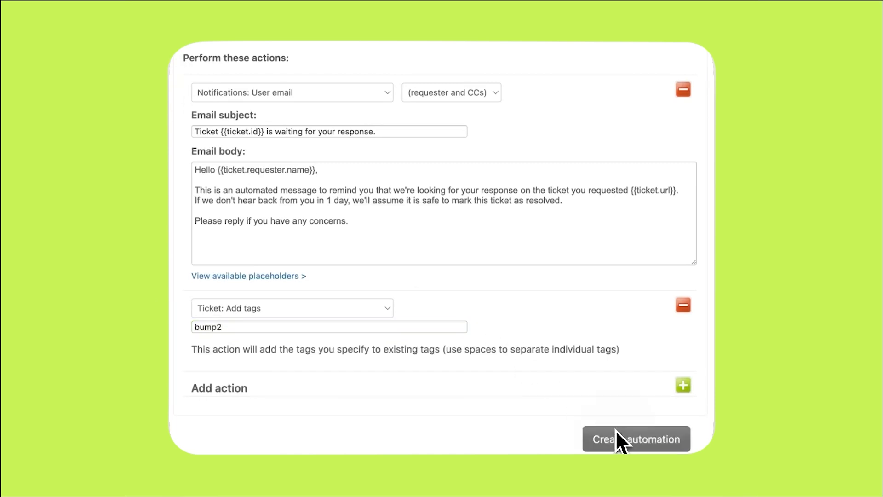
click(636, 439)
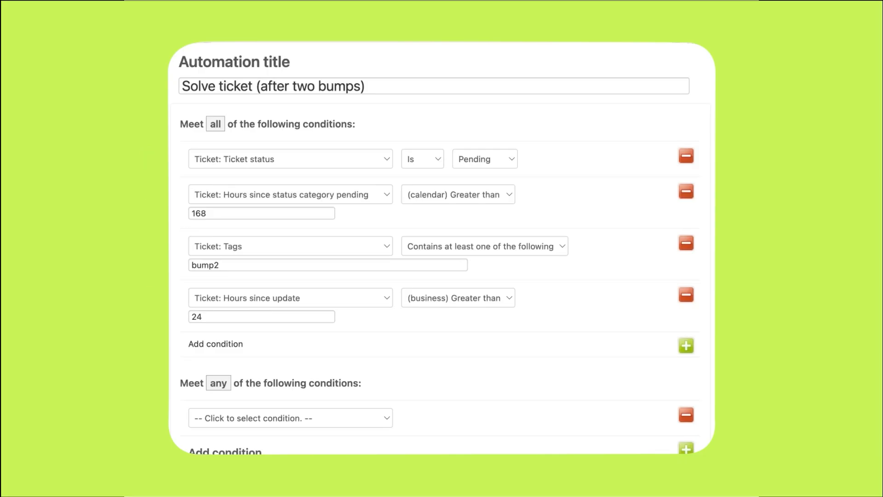
- Create the 'Solve ticket (after two bumps)' automation that emails the requester and sets Solved
scroll(down, 3)
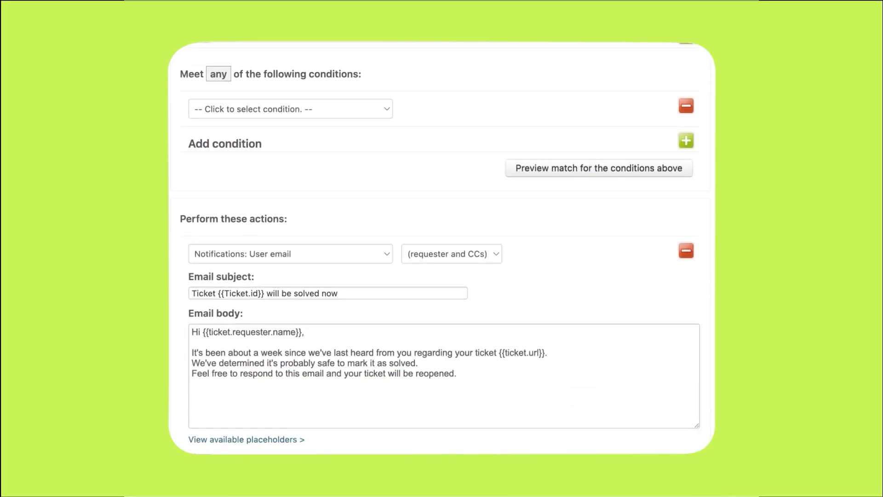
scroll(down, 3)
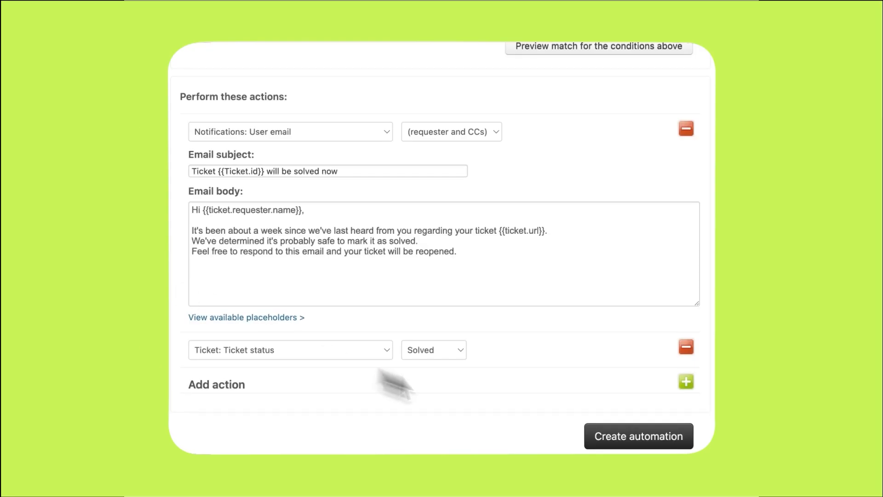
click(638, 435)
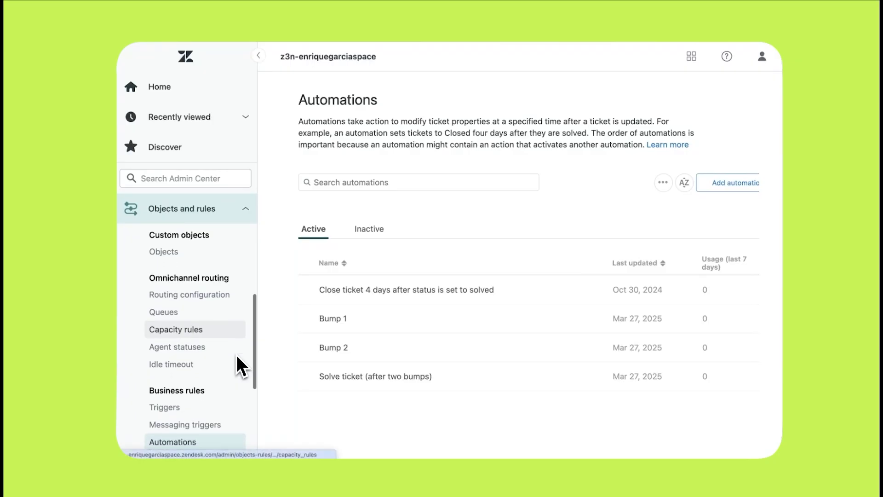
- Go to Triggers and begin a new ticket trigger
click(165, 407)
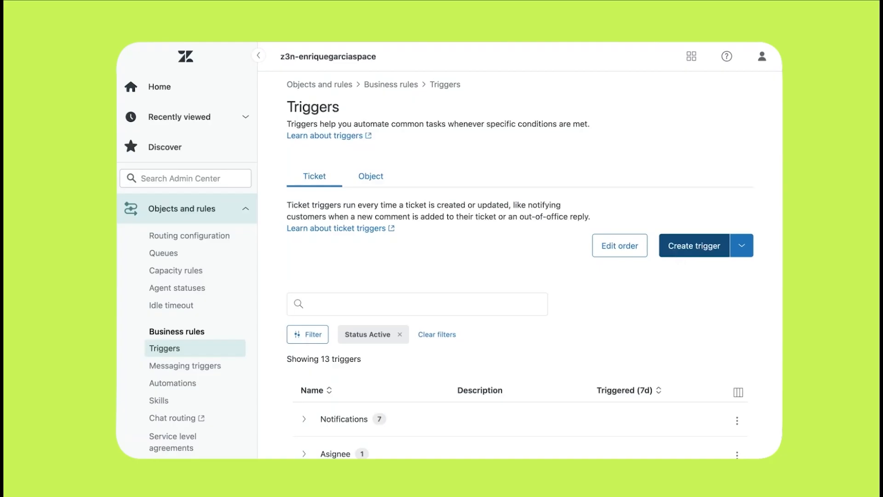
click(694, 245)
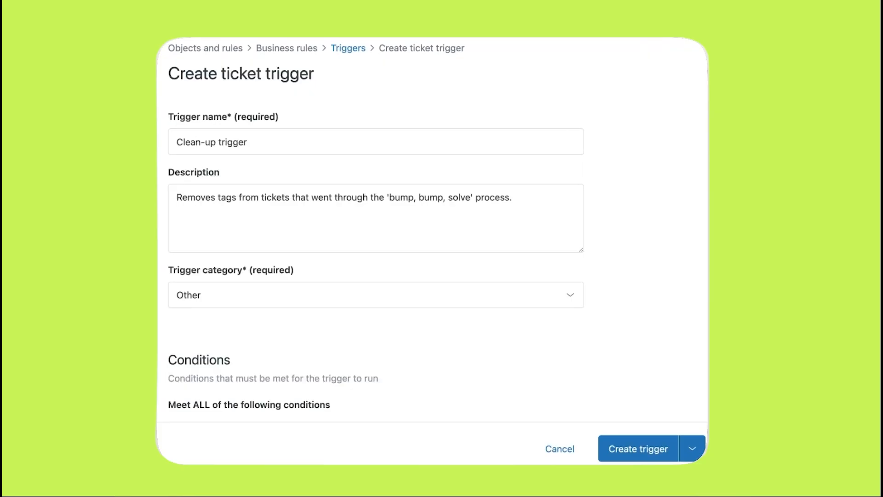
- Scroll the Clean-up trigger form down toward its conditions
scroll(down, 3)
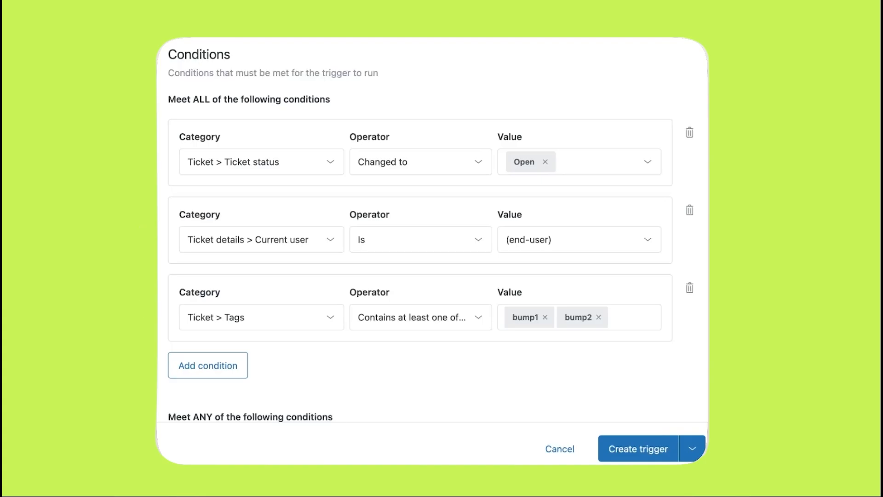
- Create the Clean-up trigger that removes the bump1 and bump2 tags
scroll(down, 3)
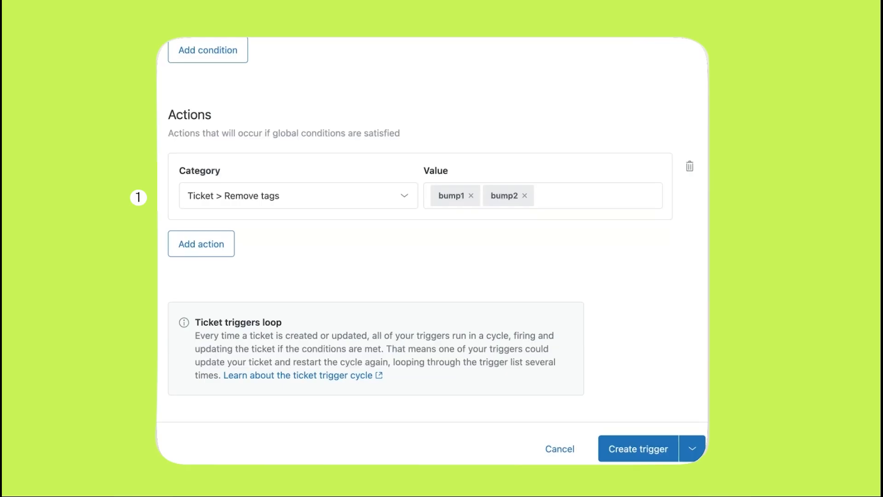
mouse_move(170, 316)
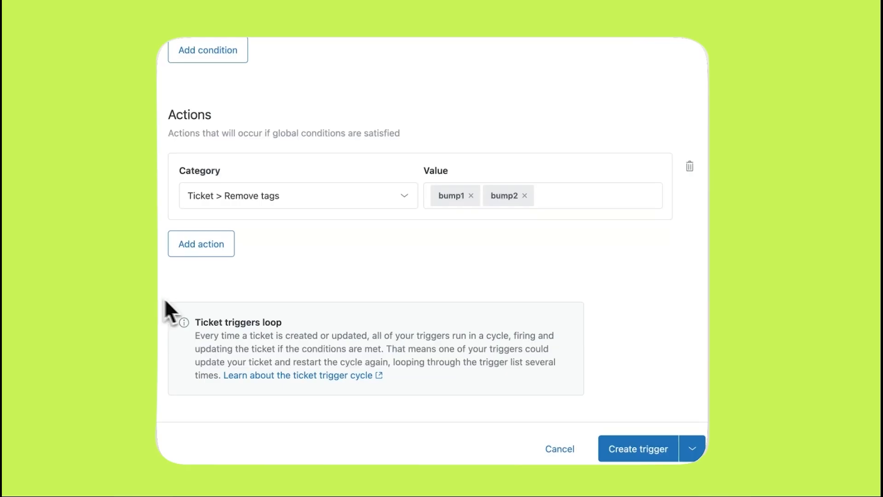
click(638, 449)
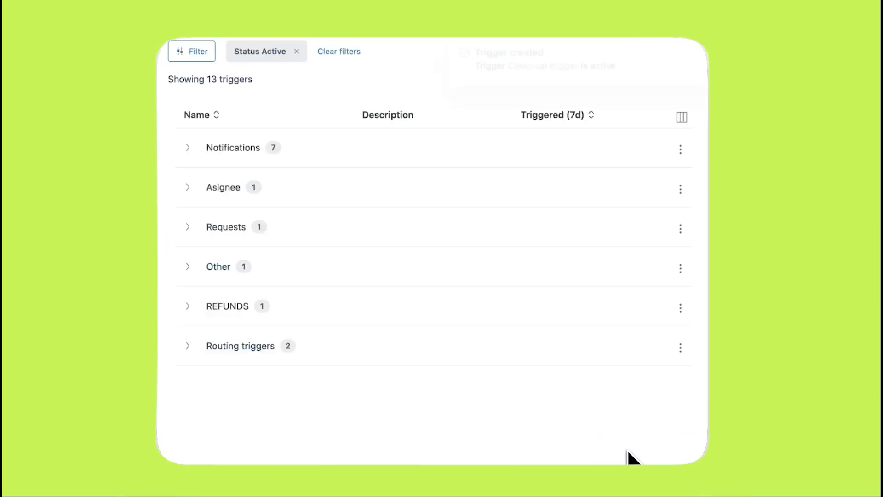